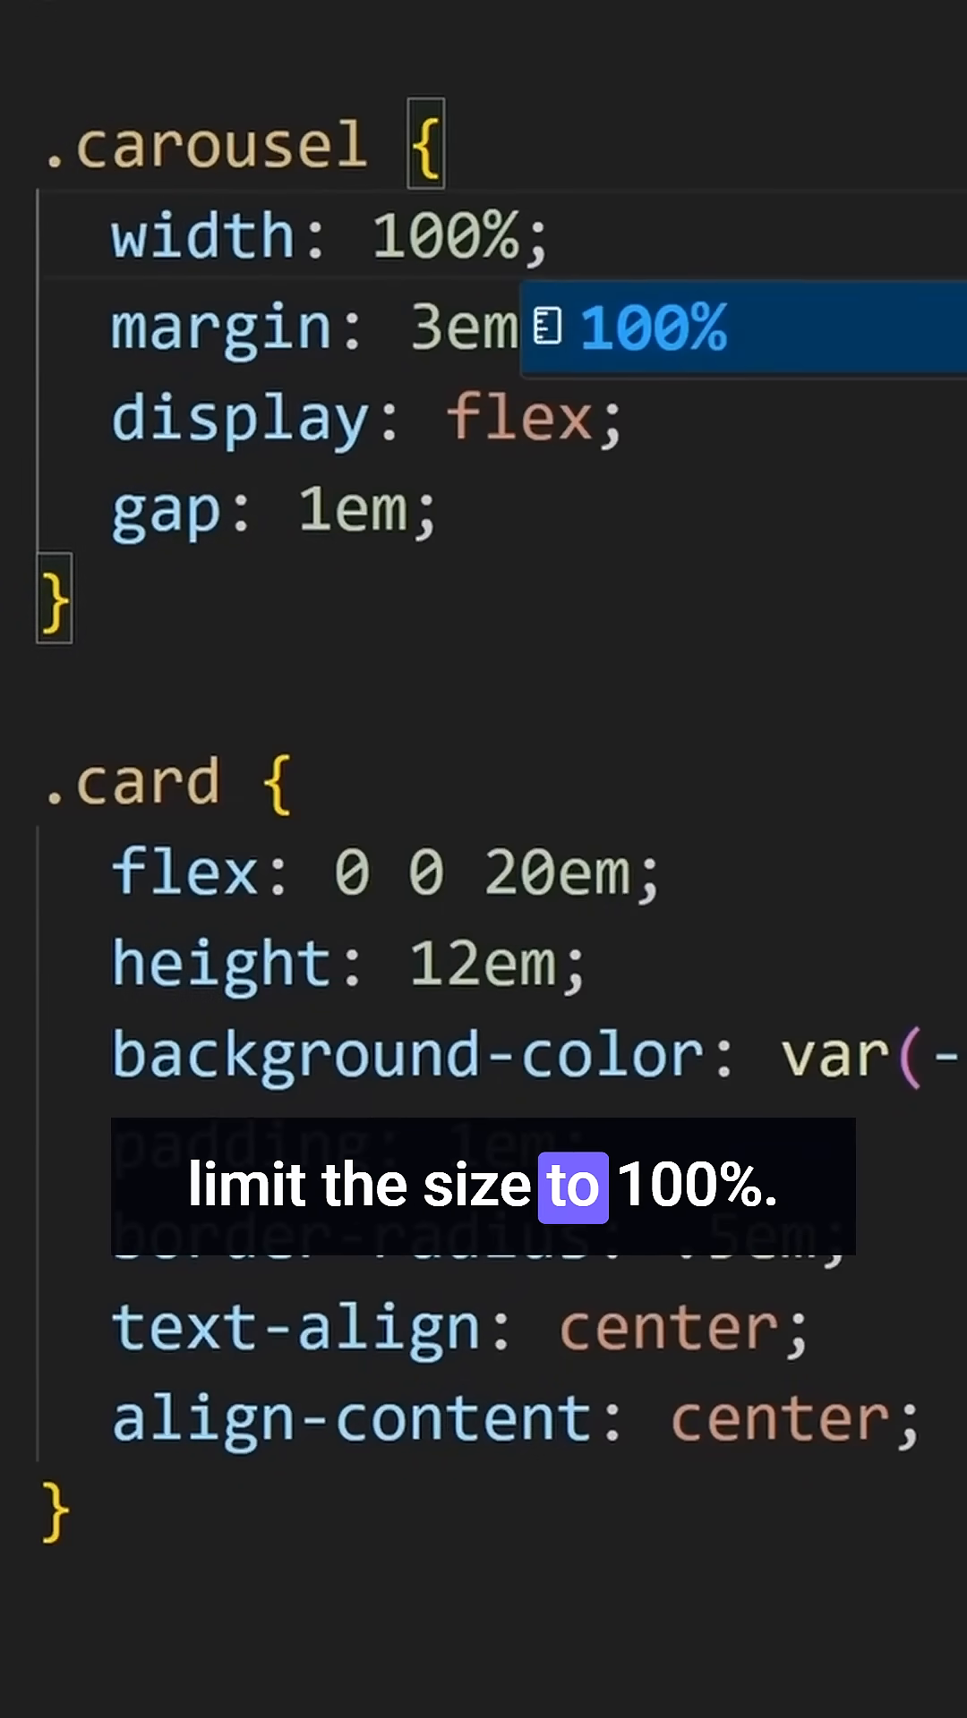
- Add overflow-x: auto to the .carousel rule below width: 100%
type("overflow")
type(".carousel::scroll-button(")
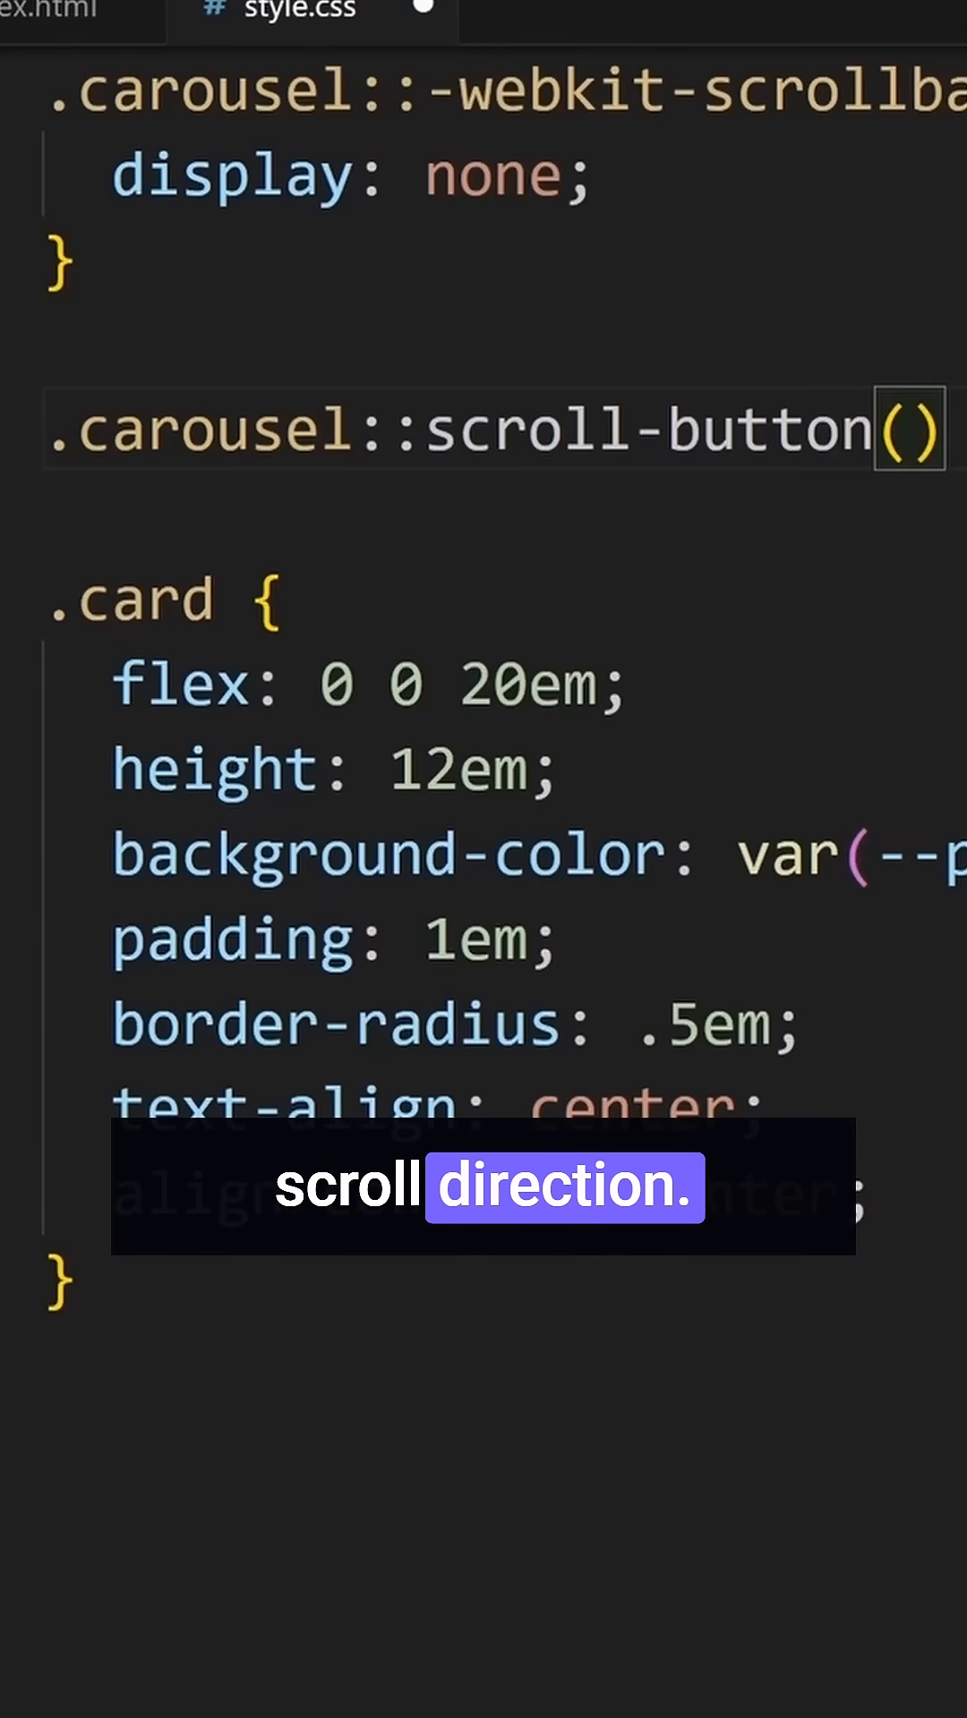
- Add a .carousel::scroll-button(right) rule with content '→' and test it twice in the preview
type("right")
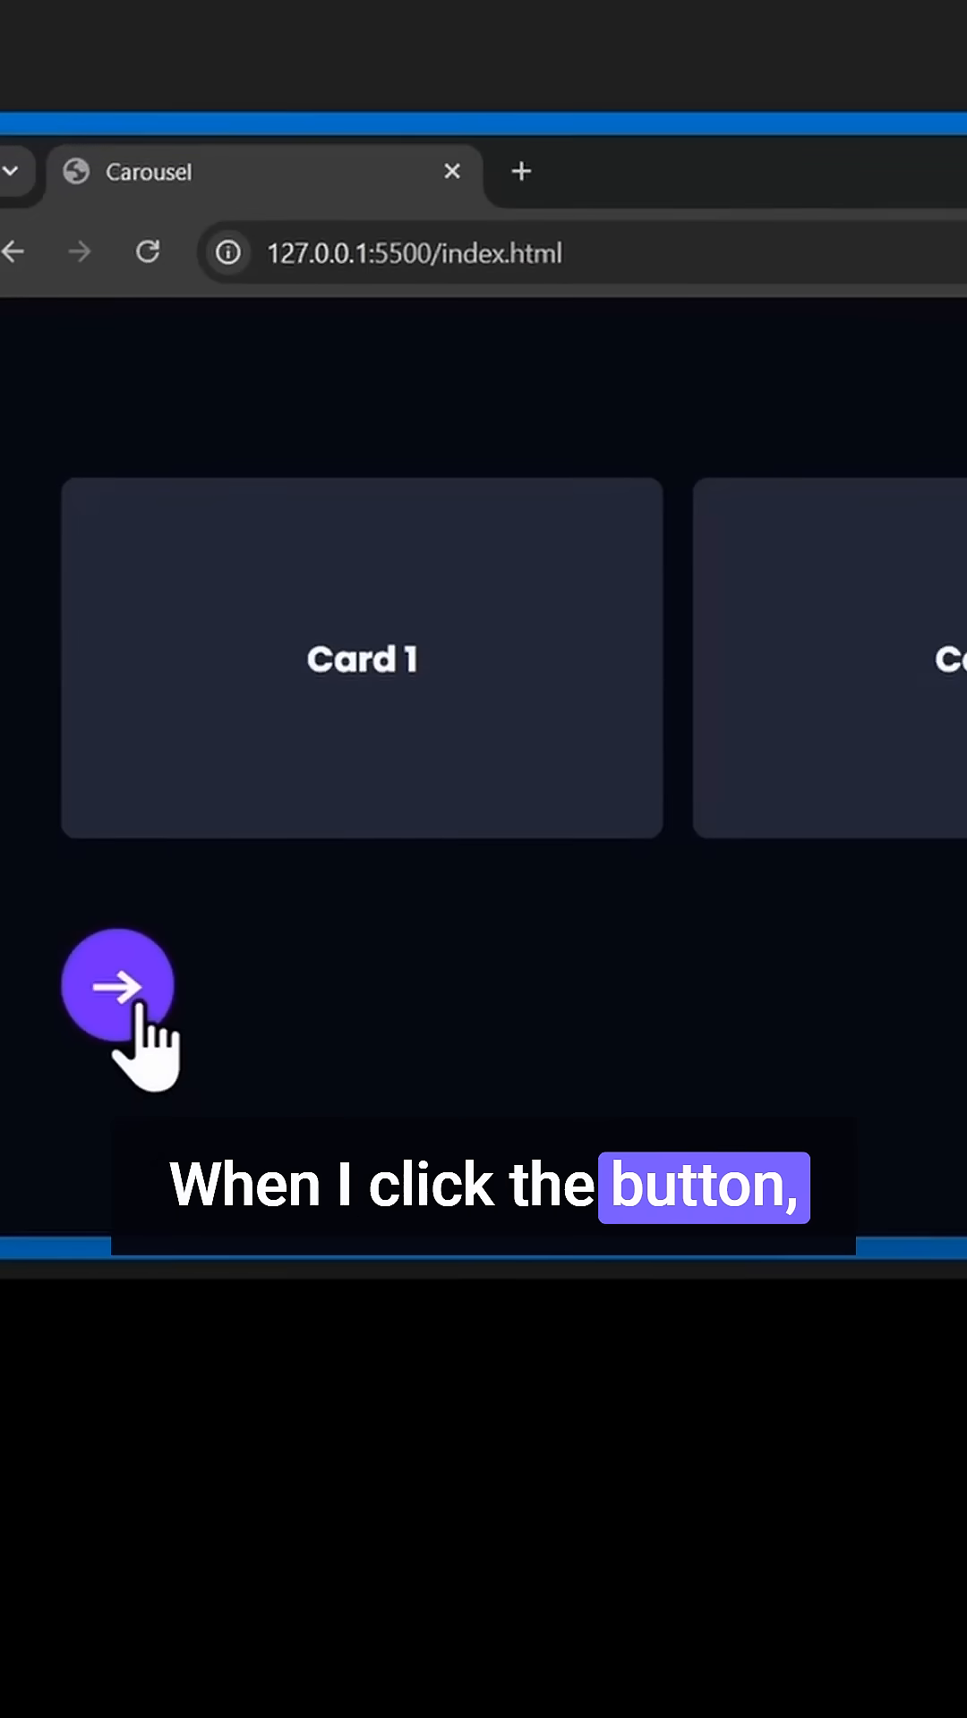
left_click(117, 985)
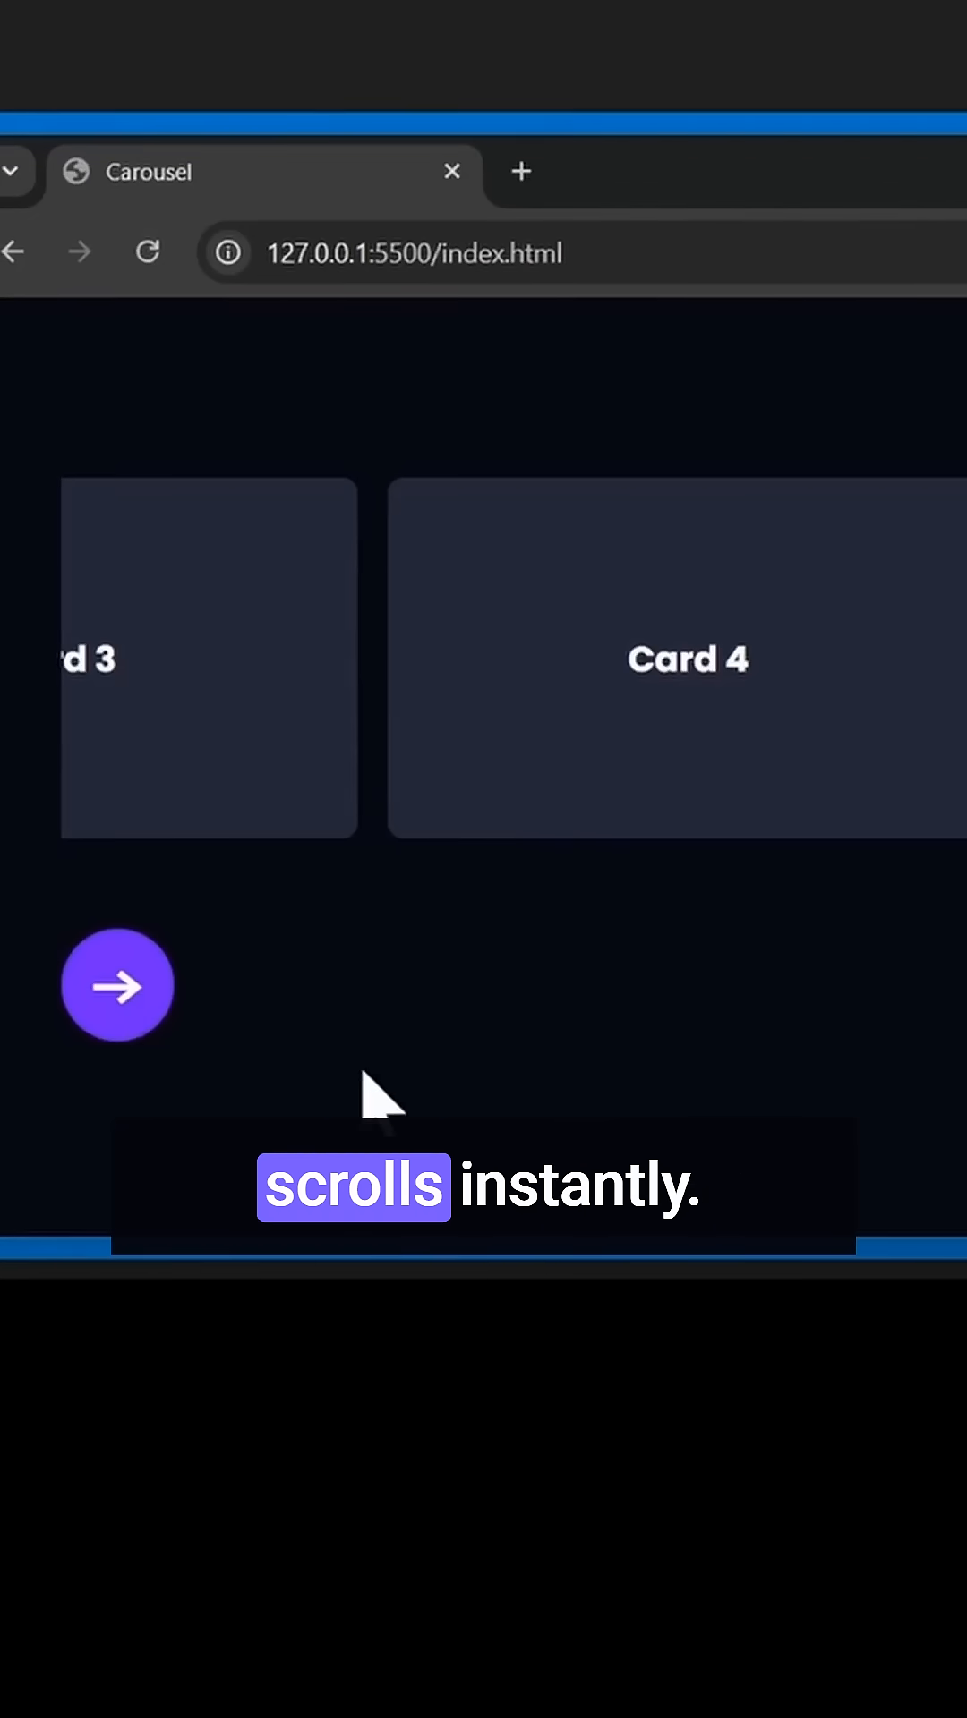
left_click(117, 985)
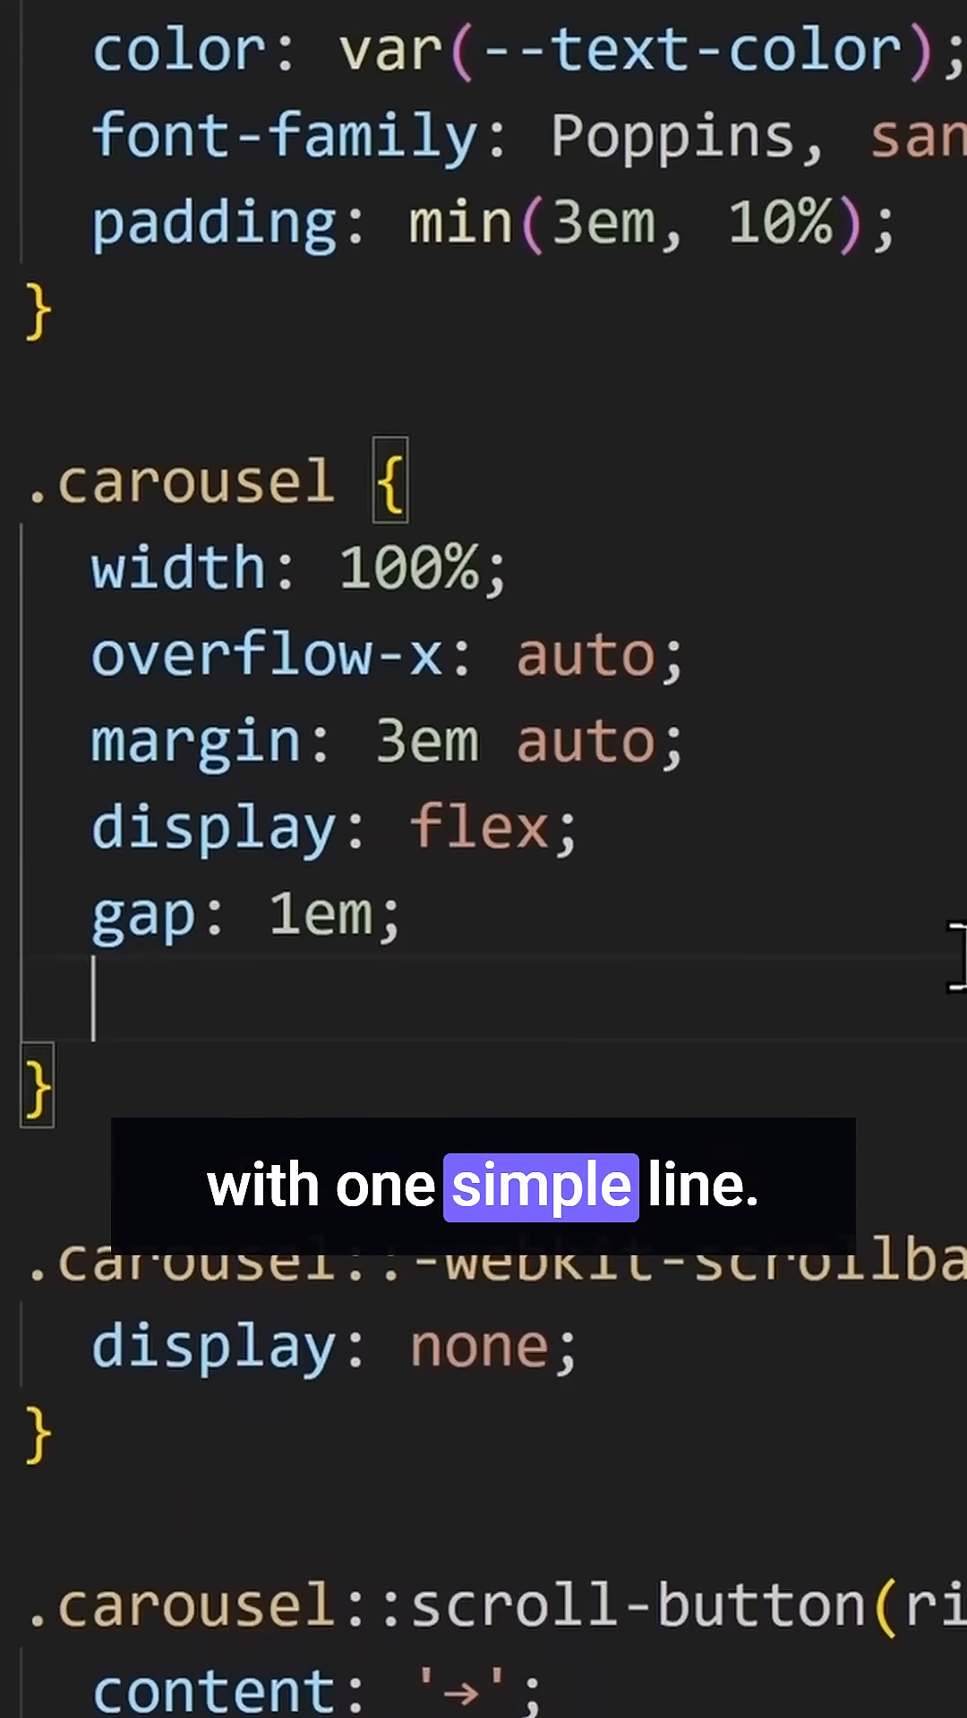
- Add scroll-behavior: smooth; to the .carousel rule after gap: 1em
type("scroll-behavior: smooth;")
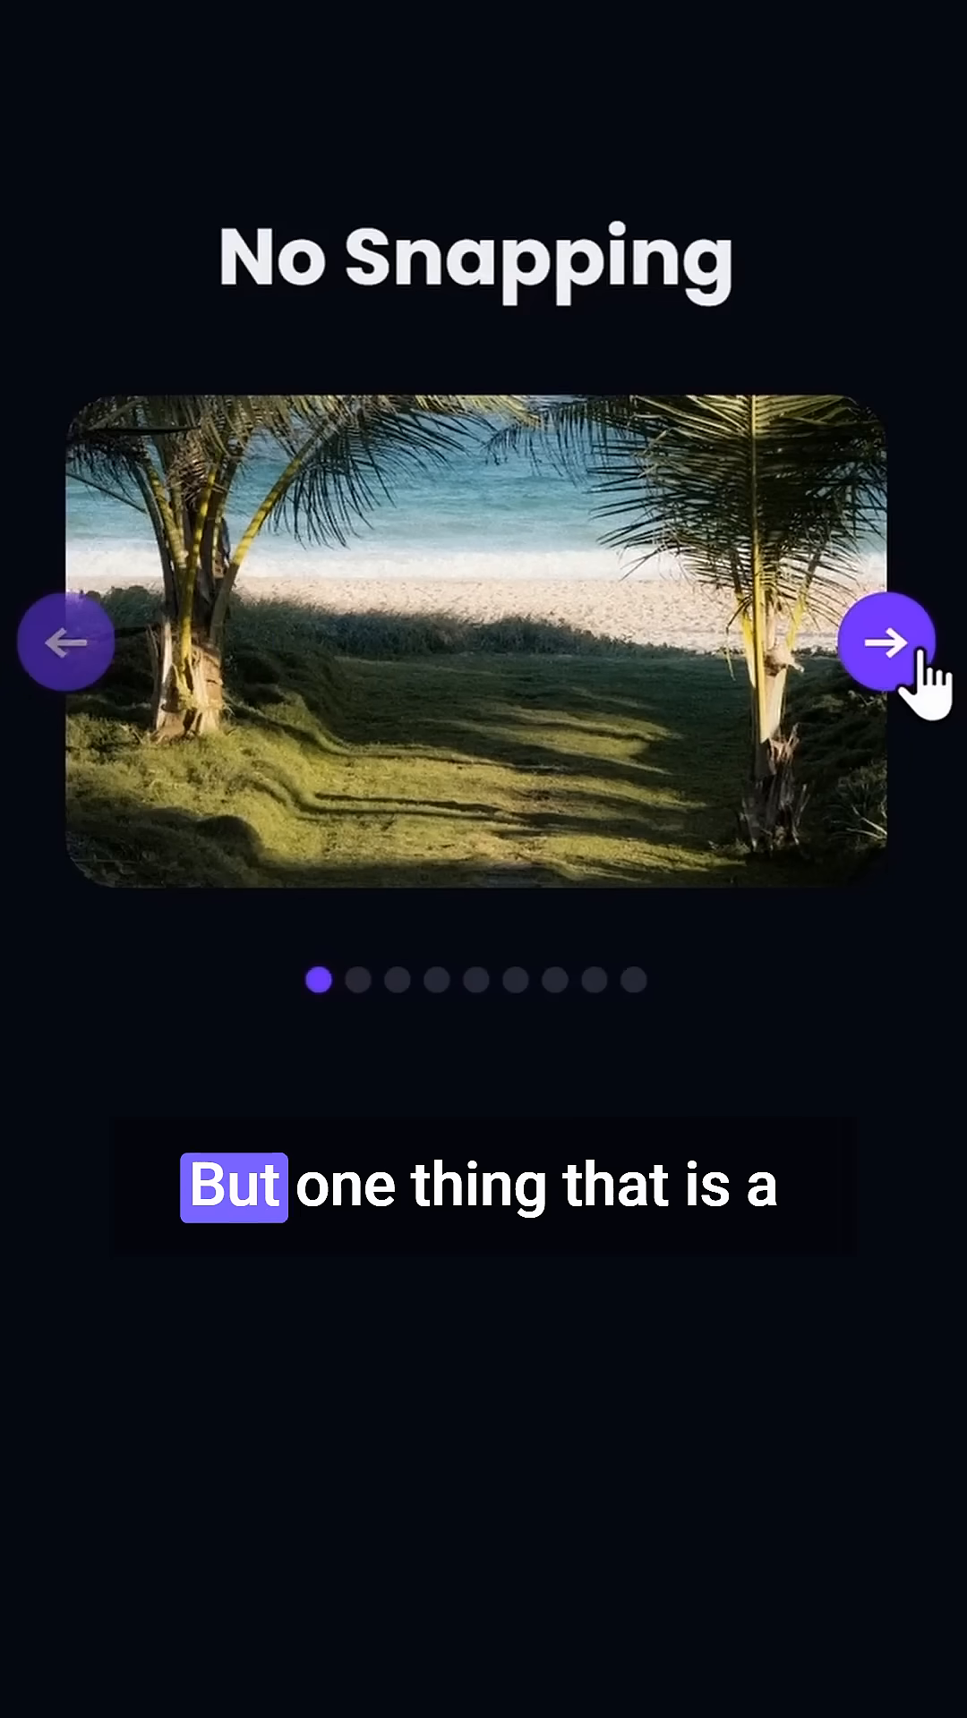
- Advance the No Snapping carousel two images with its right arrow to compare snapping
left_click(885, 642)
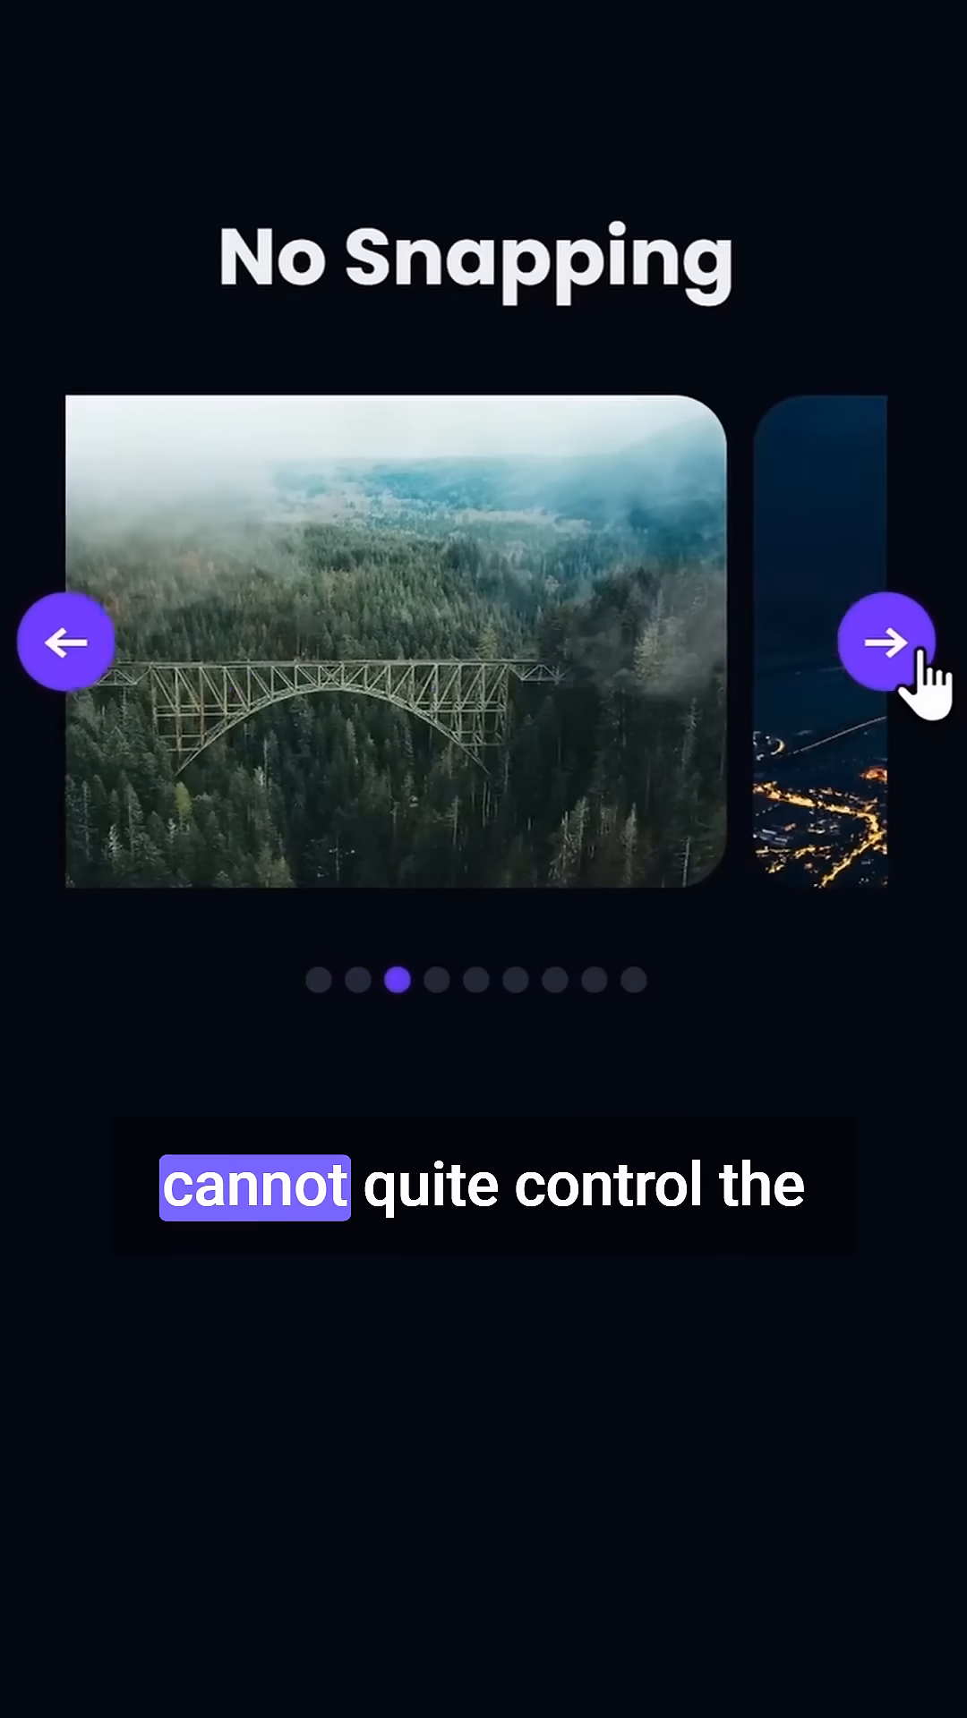
left_click(885, 643)
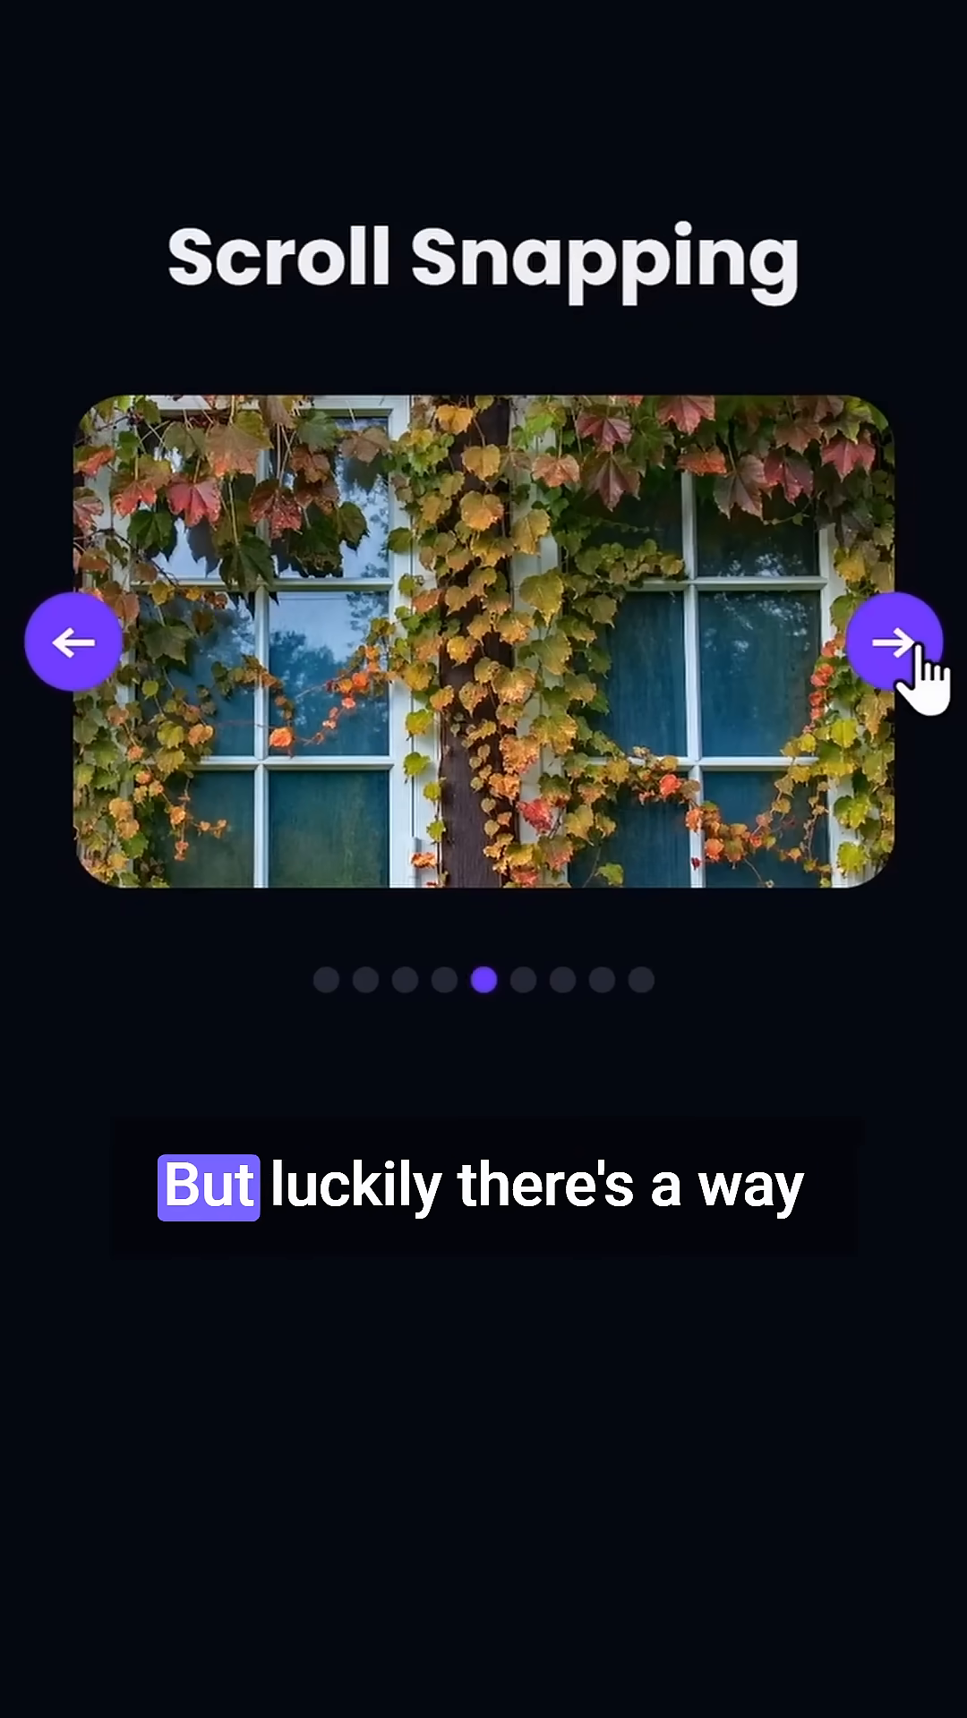